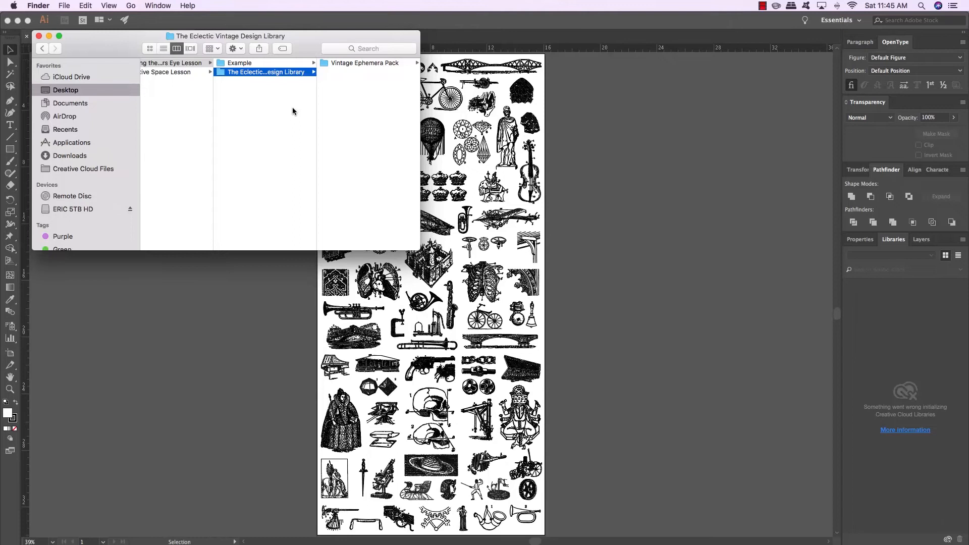
{"action": "mouse_move", "coordinate": [309, 61]}
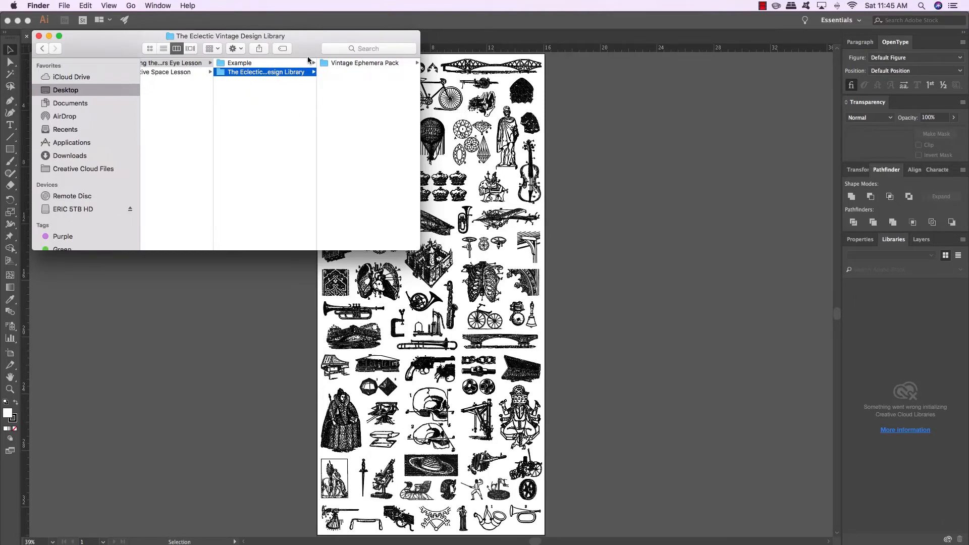
{"action": "mouse_move", "coordinate": [305, 50]}
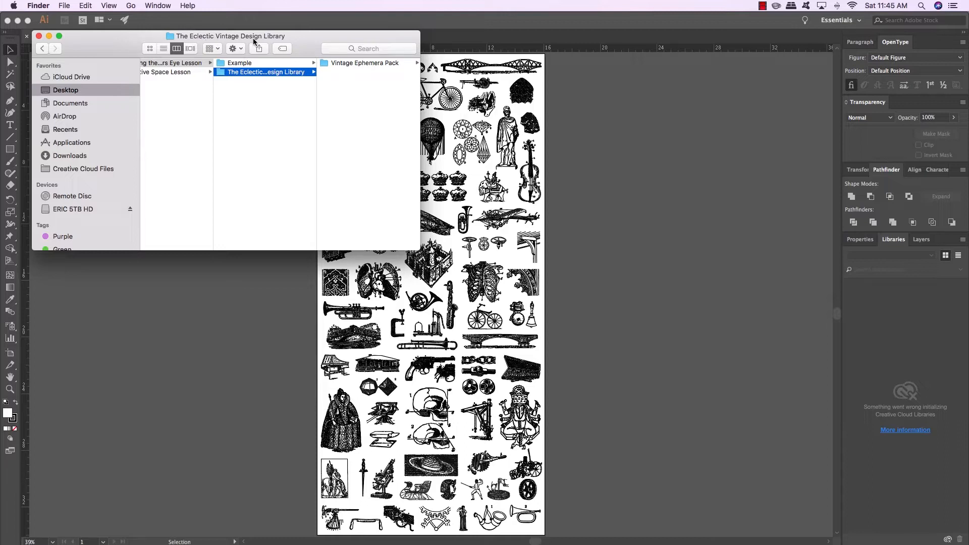
Open the Example folder in the Eclectic Vintage Design Library column view
{"action": "left_click", "coordinate": [367, 63]}
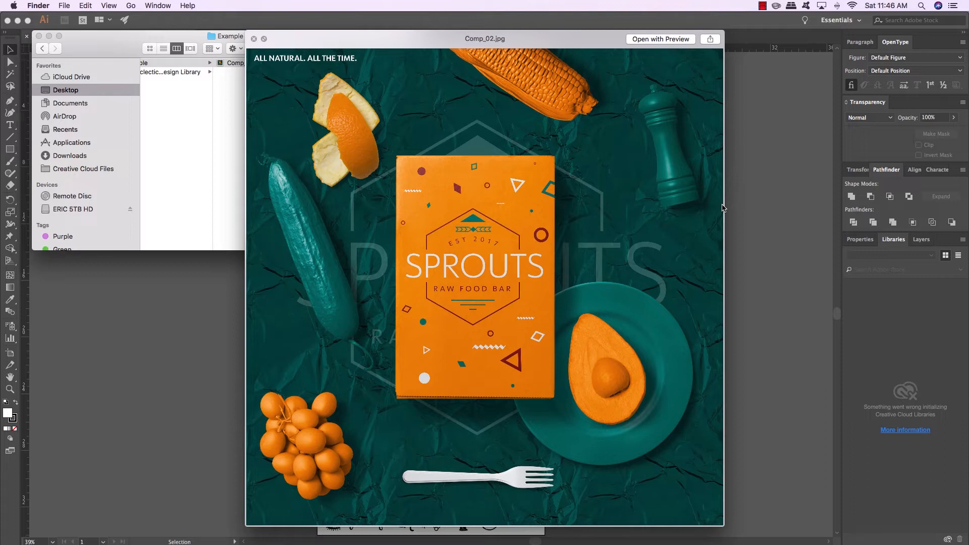
{"action": "mouse_move", "coordinate": [536, 252]}
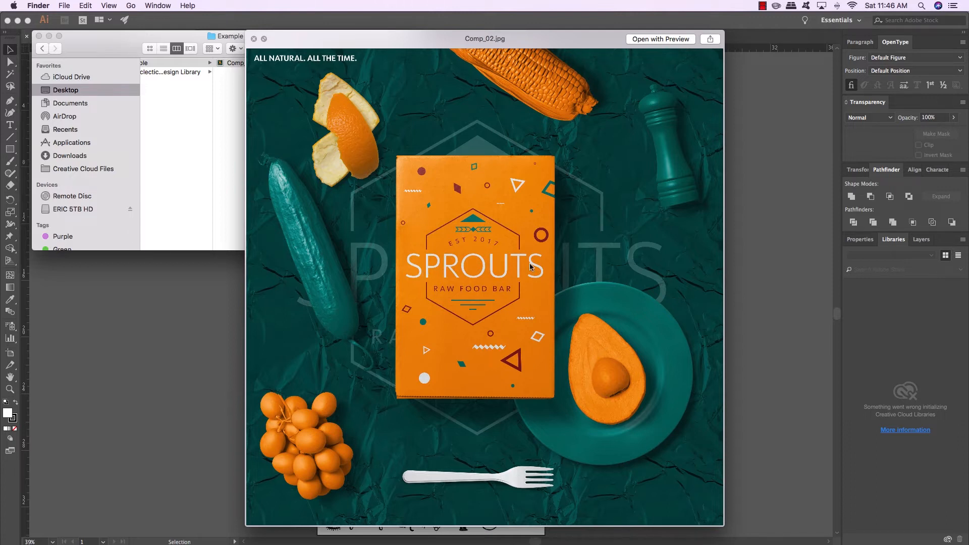
{"action": "mouse_move", "coordinate": [533, 254]}
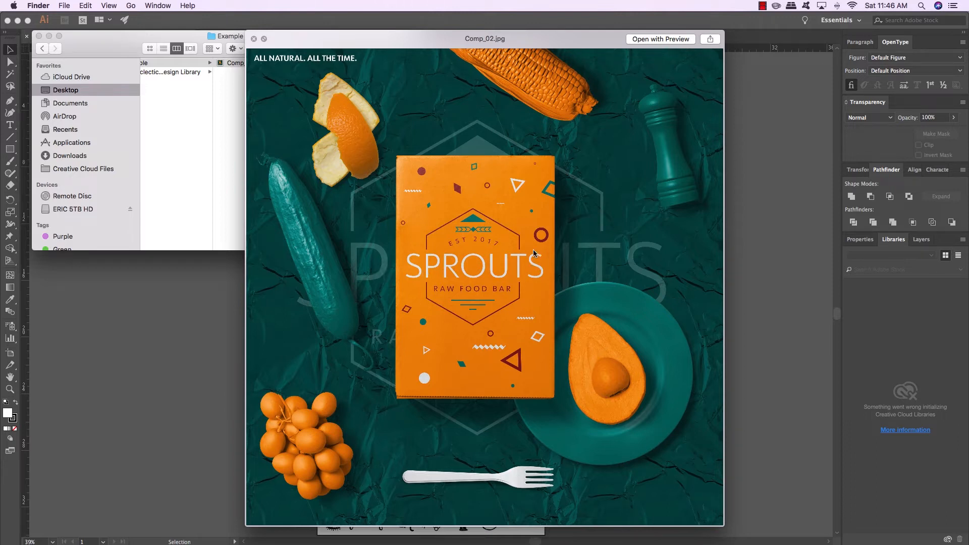
{"action": "mouse_move", "coordinate": [533, 259]}
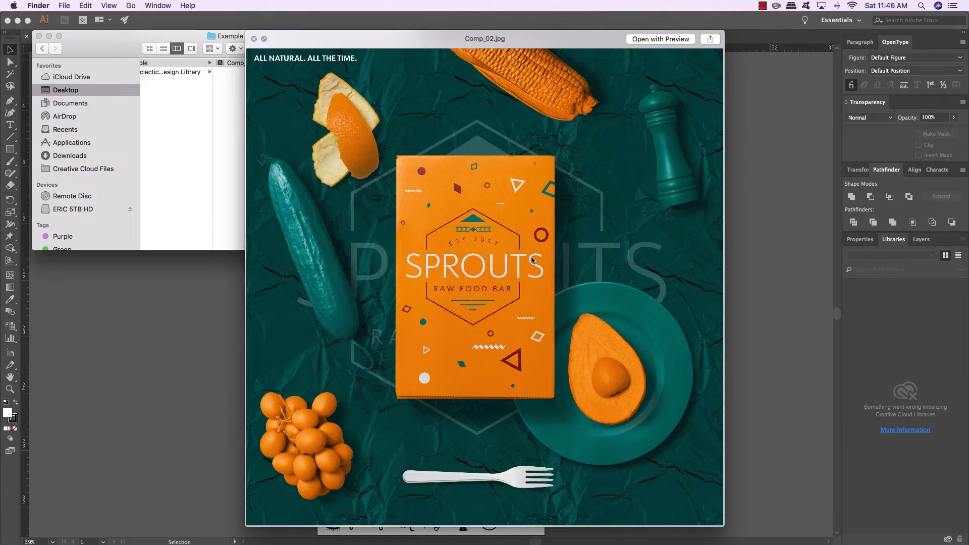
{"action": "mouse_move", "coordinate": [420, 315]}
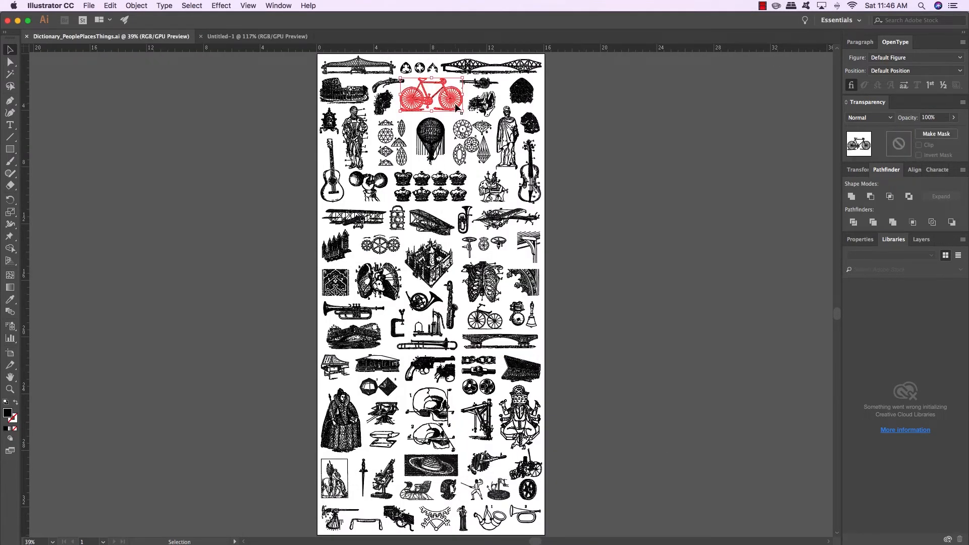
Add the Colosseum to the picked illustrations and copy bicycle, Colosseum and bridge
{"action": "left_click", "coordinate": [345, 96]}
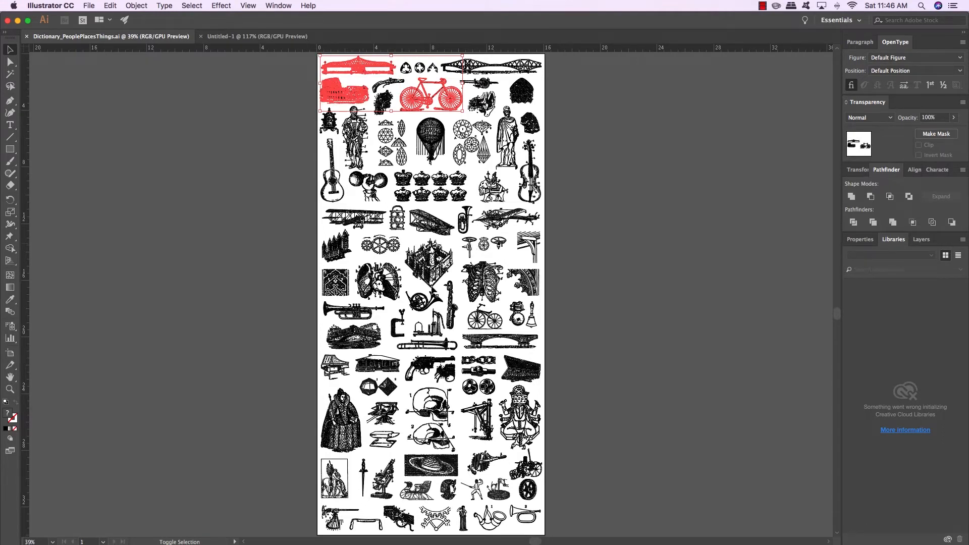
{"action": "mouse_move", "coordinate": [627, 360]}
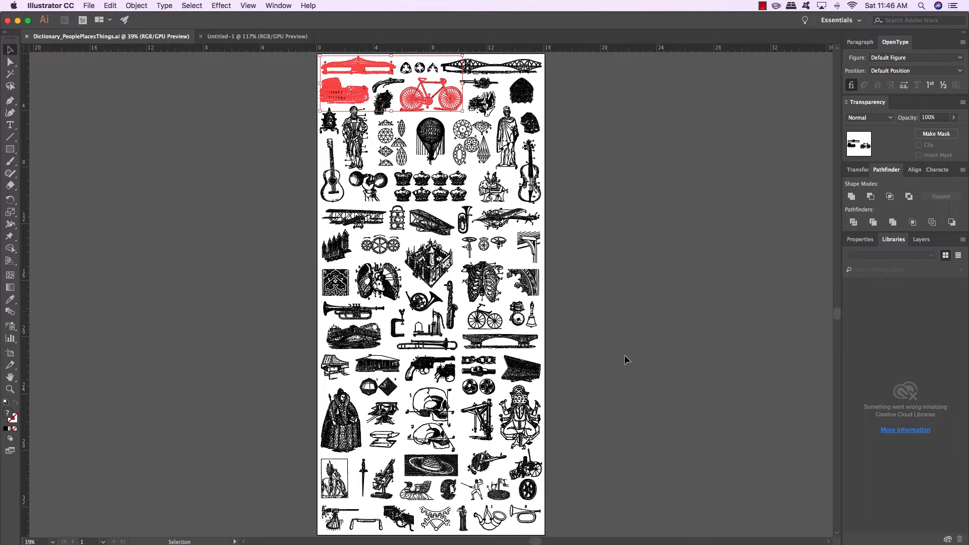
{"action": "left_click", "coordinate": [253, 37]}
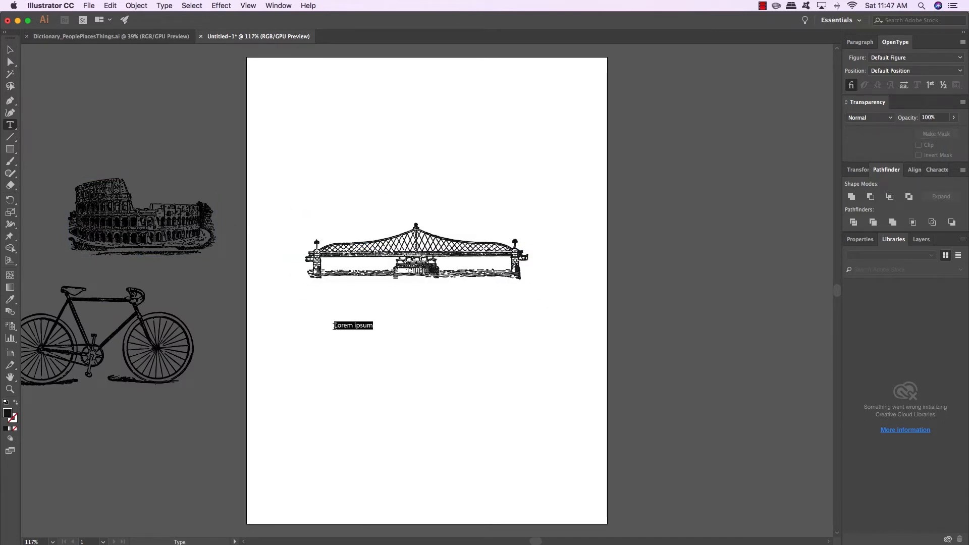
Enter HEADLINE beneath the bridge and enlarge it by dragging
{"action": "type", "text": "HE"}
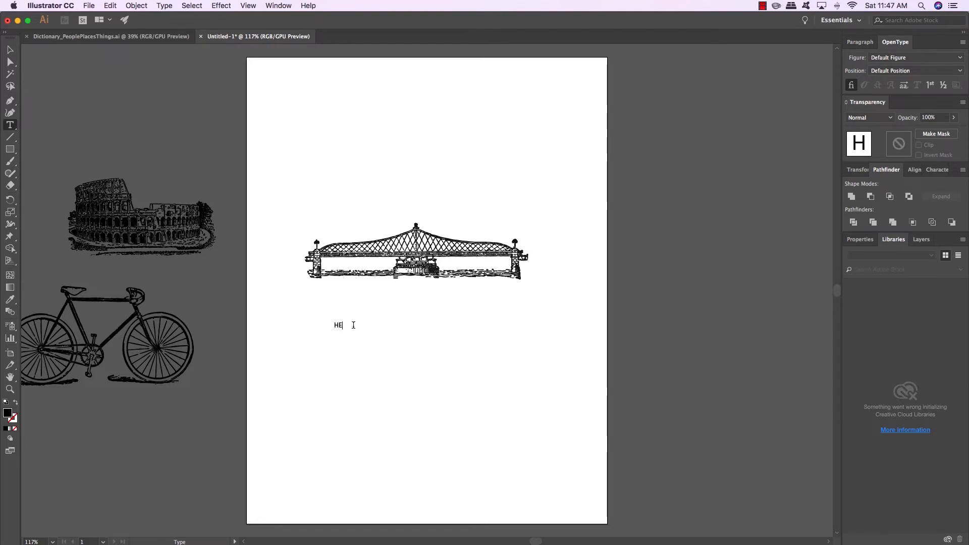
{"action": "type", "text": "ADLINE"}
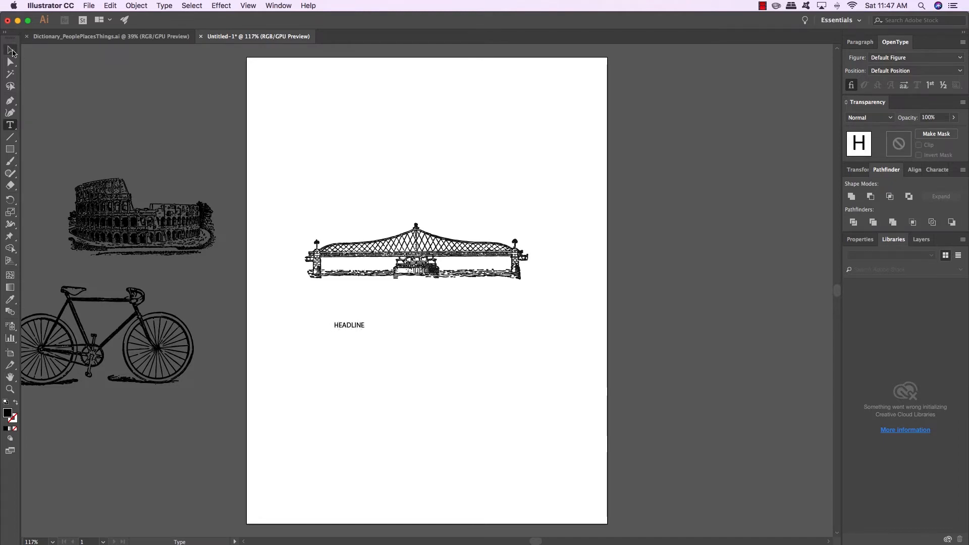
{"action": "left_click_drag", "start_coordinate": [12, 173], "coordinate": [222, 395]}
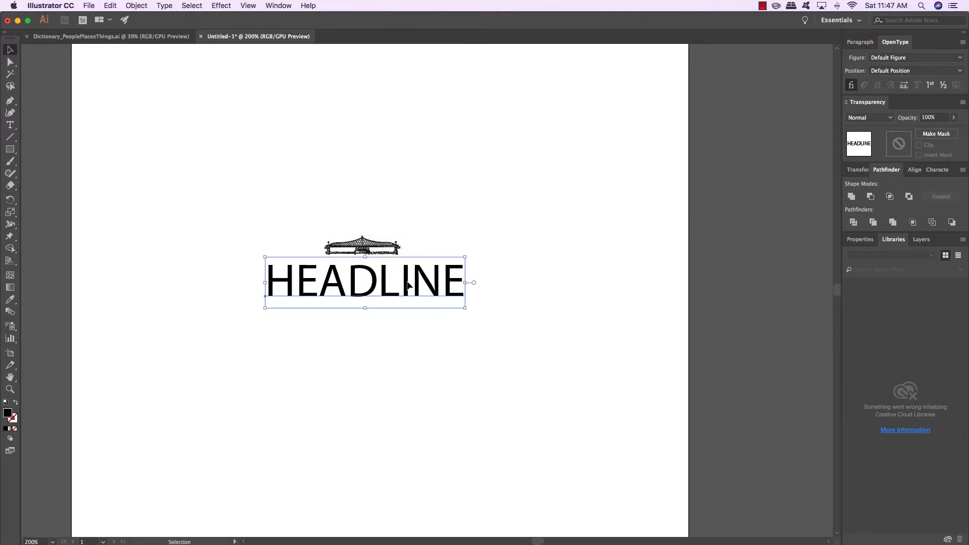
{"action": "mouse_move", "coordinate": [687, 130]}
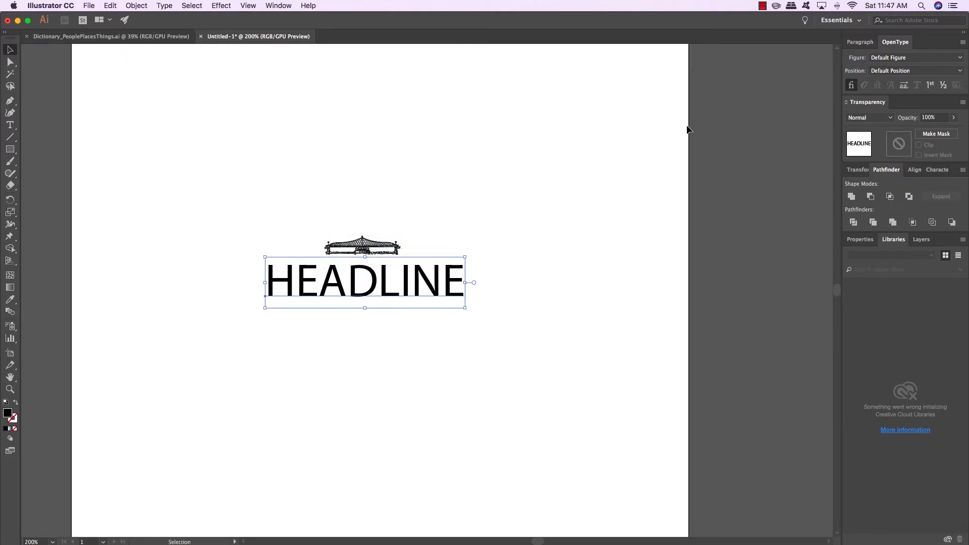
In the Character panel, search "brother" and set HEADLINE in Brother 1816 Regular
{"action": "left_click", "coordinate": [279, 6]}
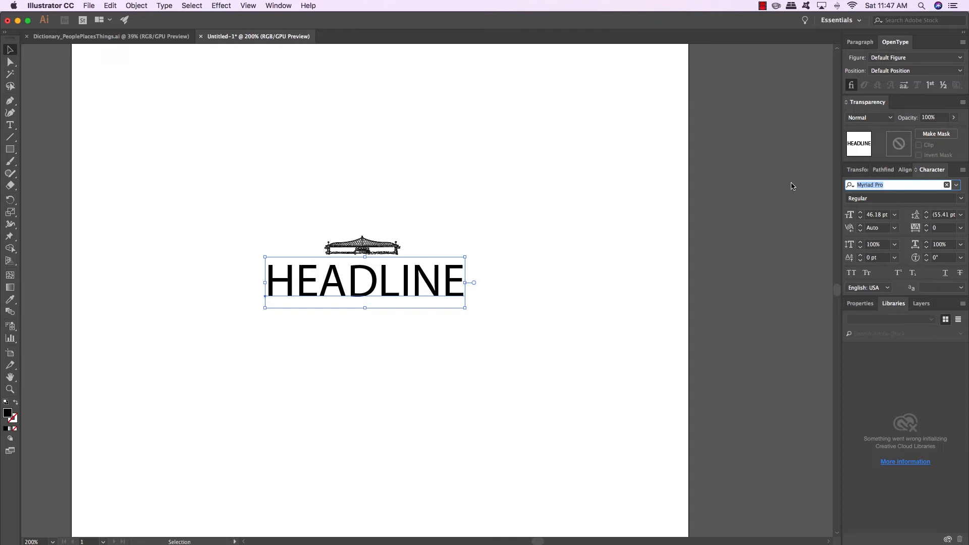
{"action": "type", "text": "brother"}
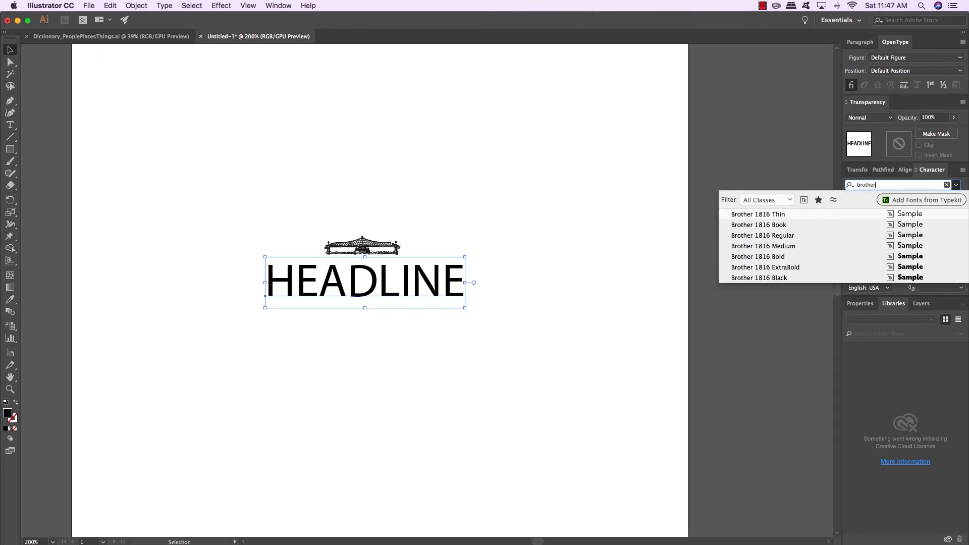
{"action": "left_click", "coordinate": [763, 235]}
{"action": "type", "text": "T"}
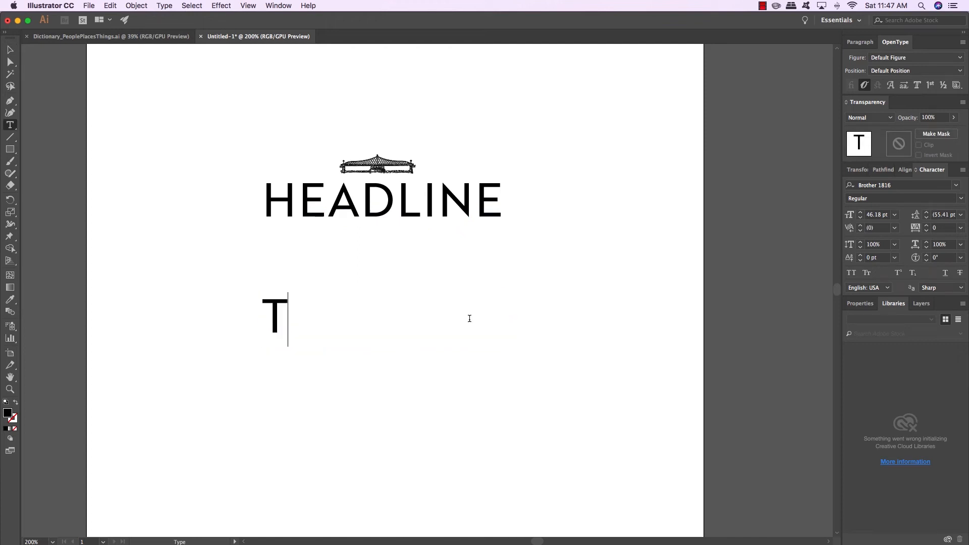
Enter the all-caps body text "THIS IS YOUR BODY TEXT WHERE YOU CAN TALK ALL ABOUT YOUR BUSINESS"
{"action": "type", "text": "HIS IS YOUR"}
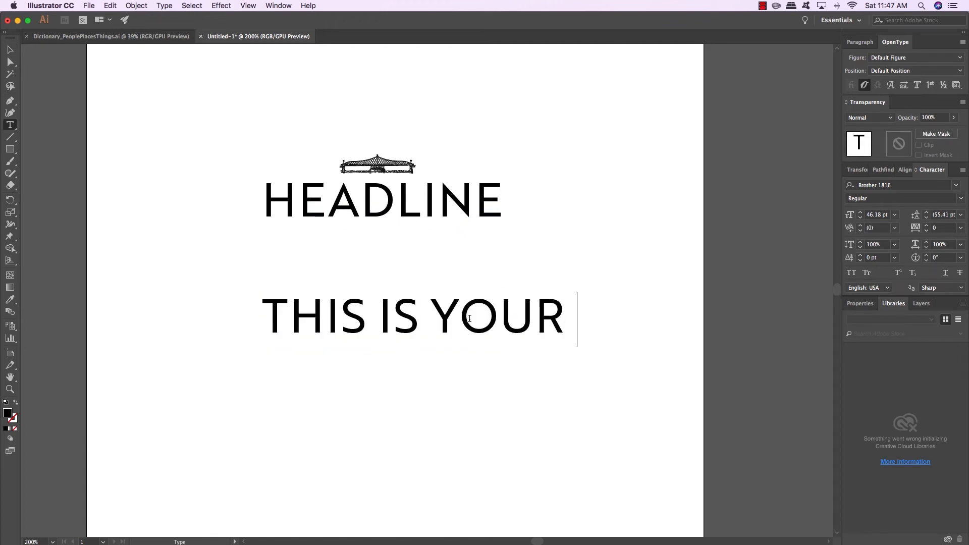
{"action": "type", "text": "BODY TEXT WH"}
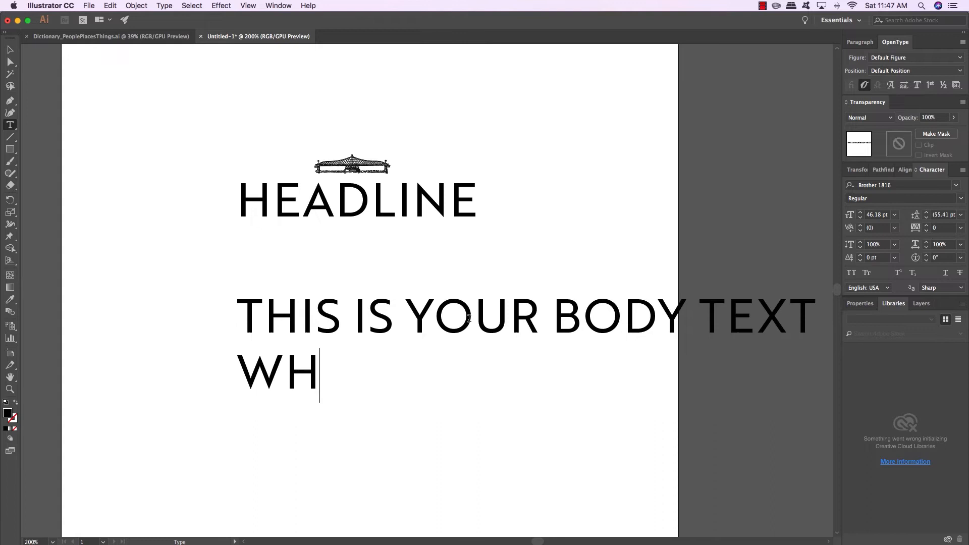
{"action": "type", "text": "ERE YOU CAN TALK"}
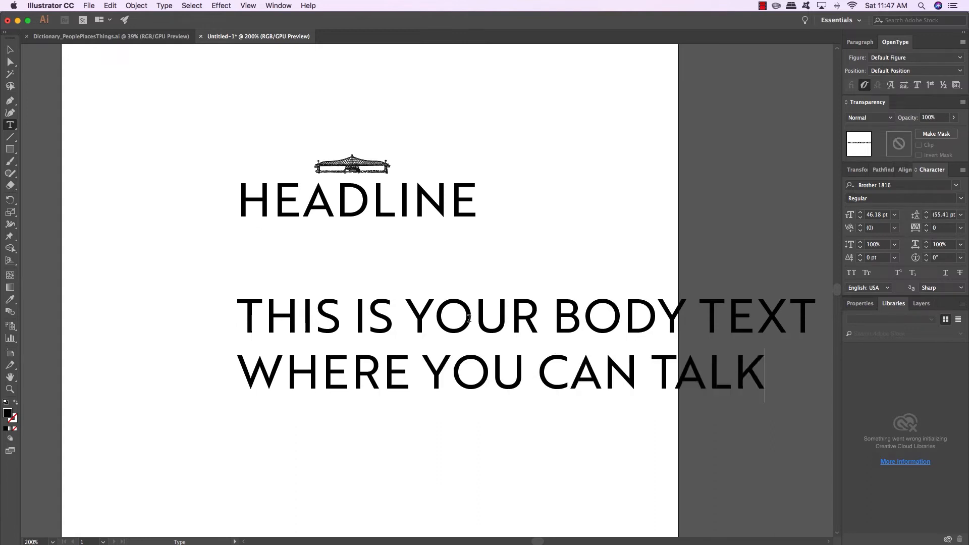
{"action": "type", "text": "ALL ABOUT Y"}
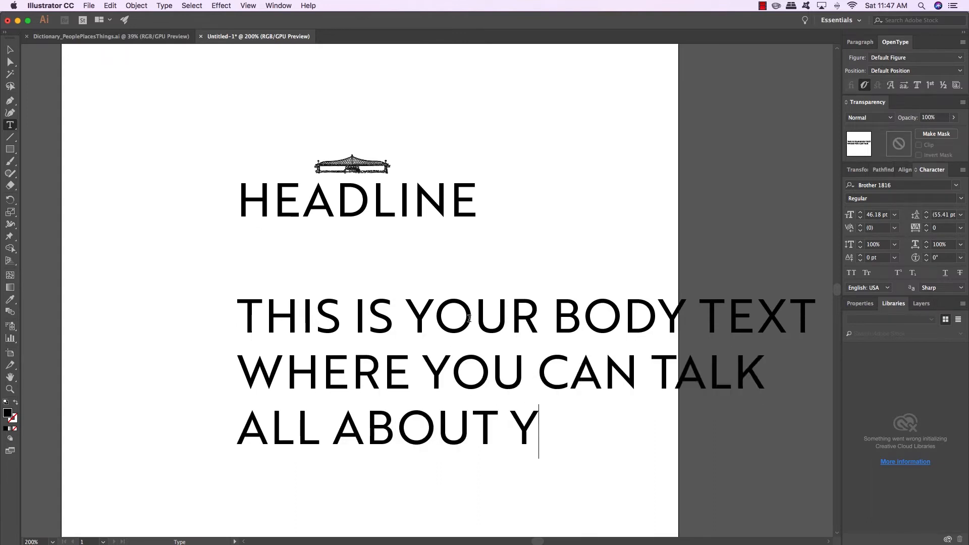
{"action": "type", "text": "OUR BUSINESS"}
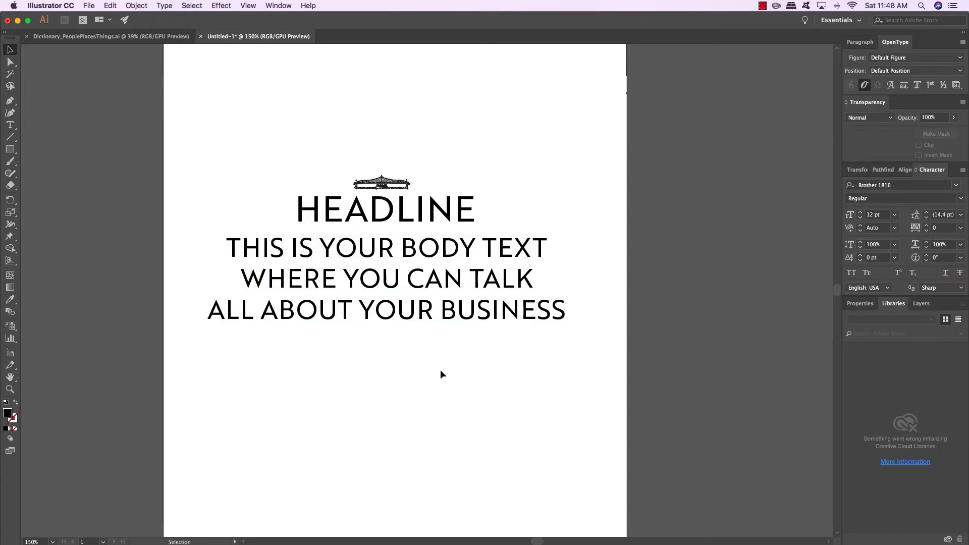
{"action": "mouse_move", "coordinate": [398, 247]}
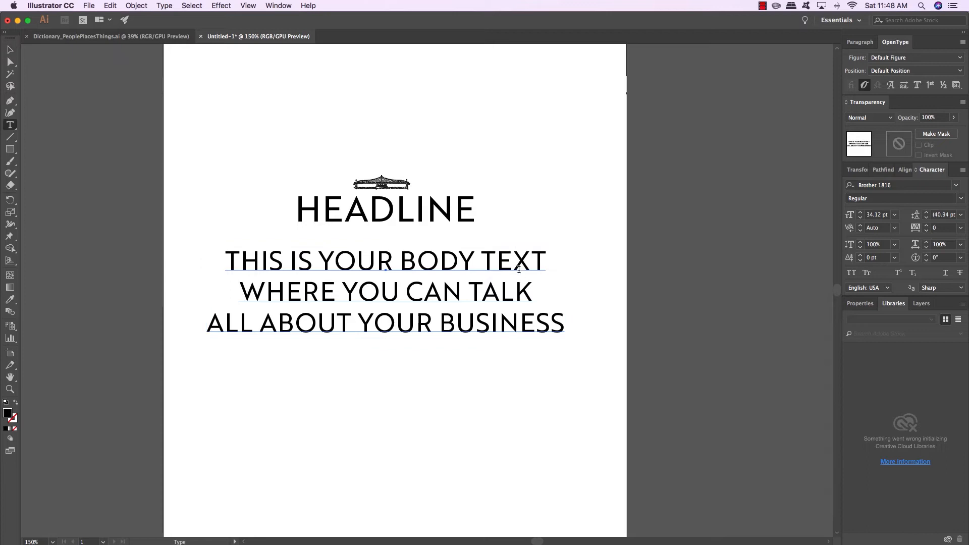
Retype the body as "This is your body text where you can talk all about your business."
{"action": "type", "text": "Thi"}
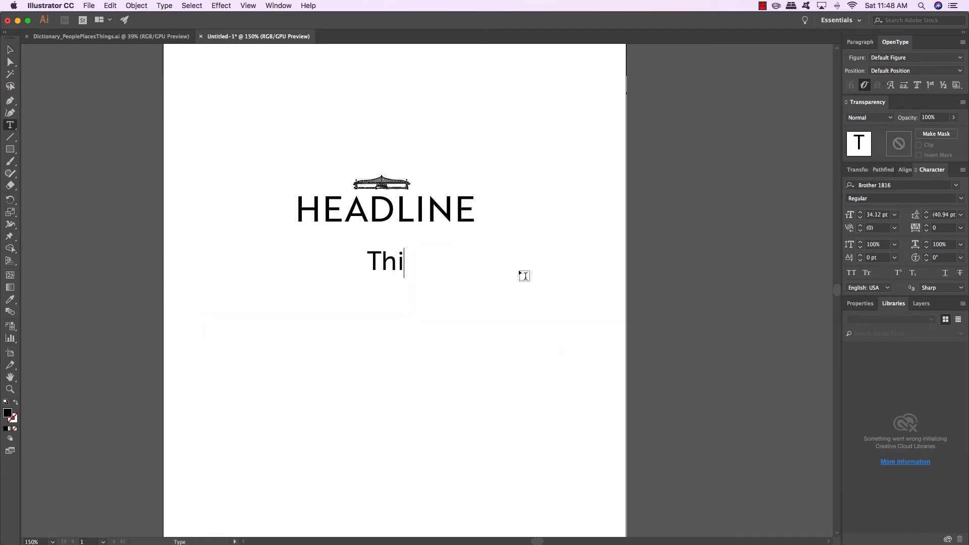
{"action": "type", "text": "s"}
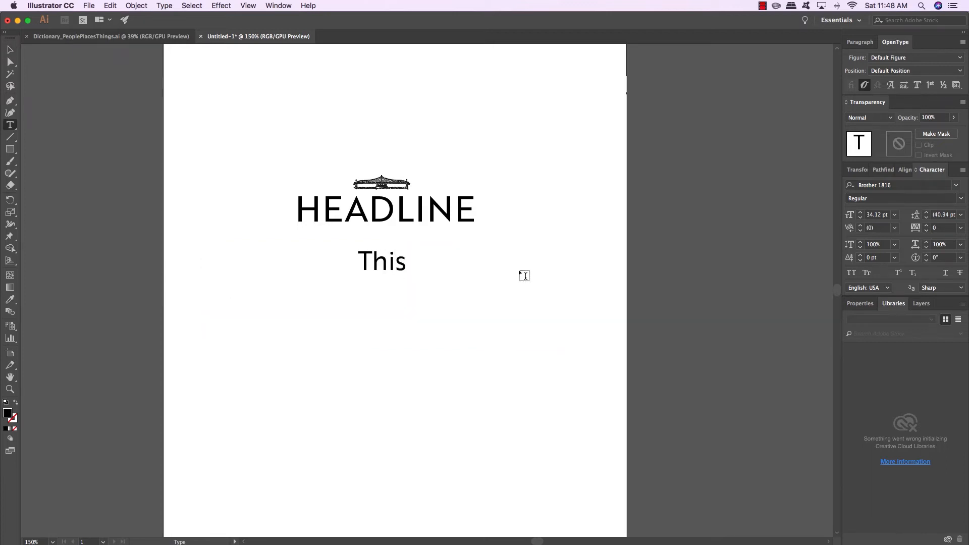
{"action": "type", "text": "is your body te"}
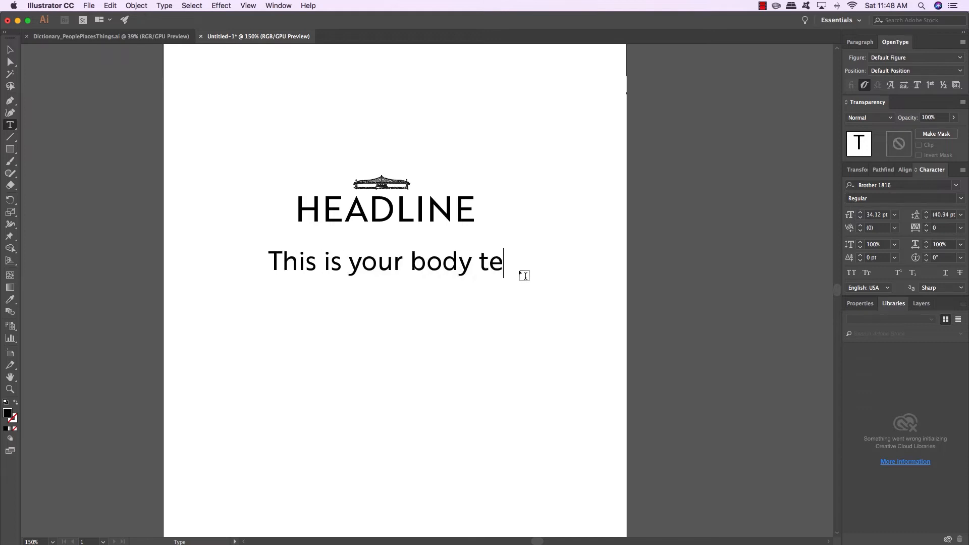
{"action": "type", "text": "xt where you can ta"}
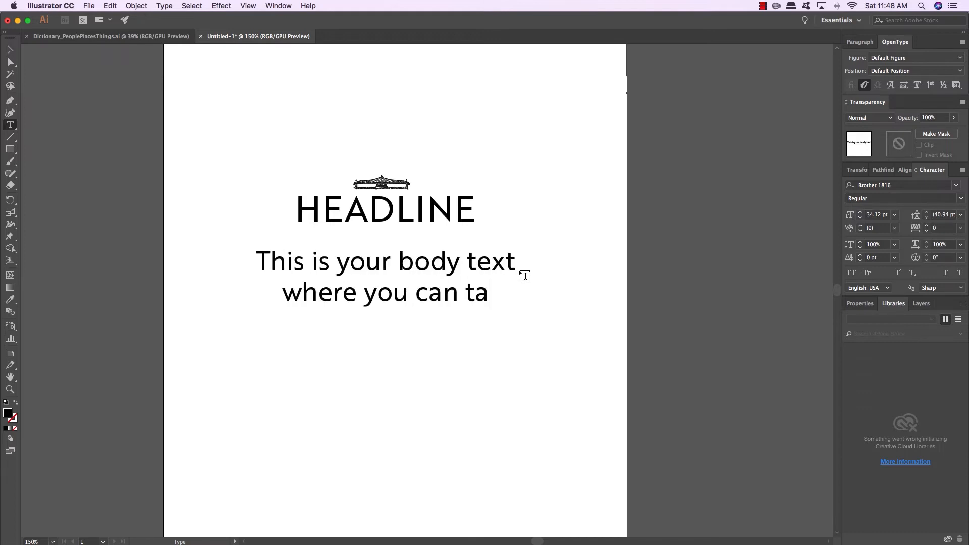
{"action": "type", "text": "lk all about your b"}
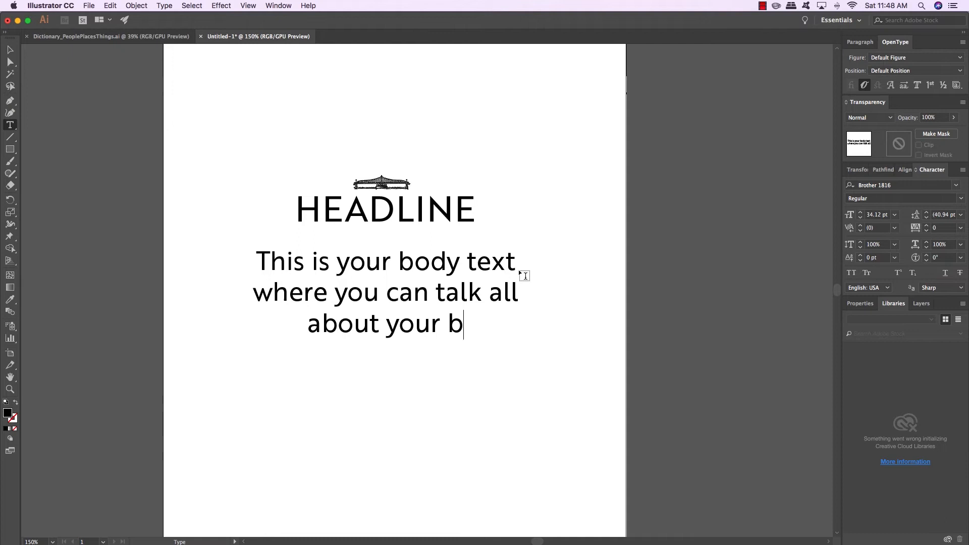
{"action": "type", "text": "usiness."}
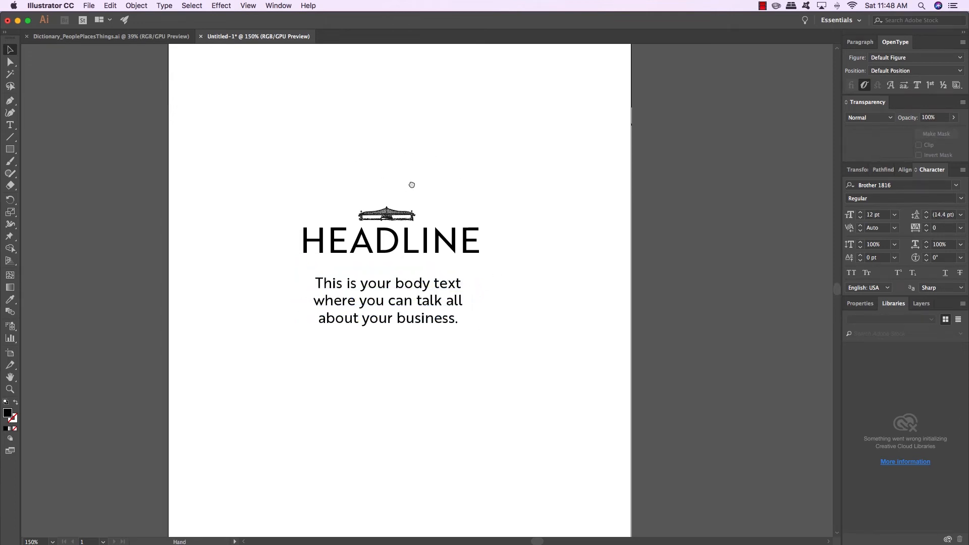
Set the HEADLINE text to Bold weight in the Character panel
{"action": "left_click", "coordinate": [387, 213]}
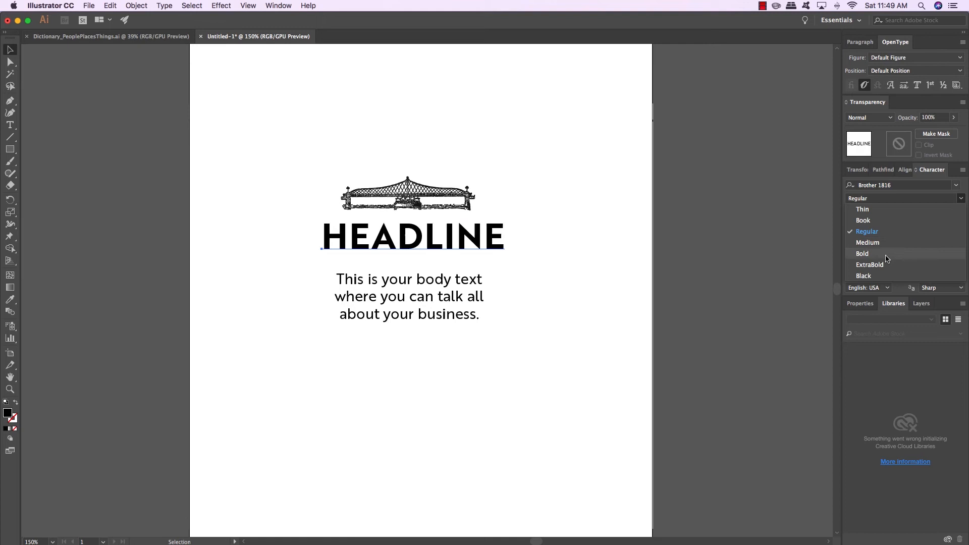
{"action": "left_click", "coordinate": [861, 253]}
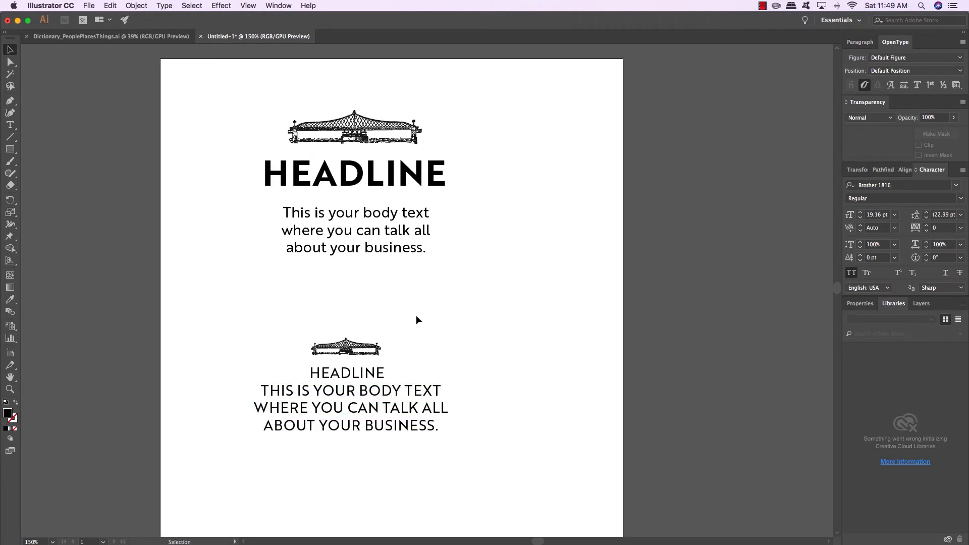
{"action": "mouse_move", "coordinate": [498, 255]}
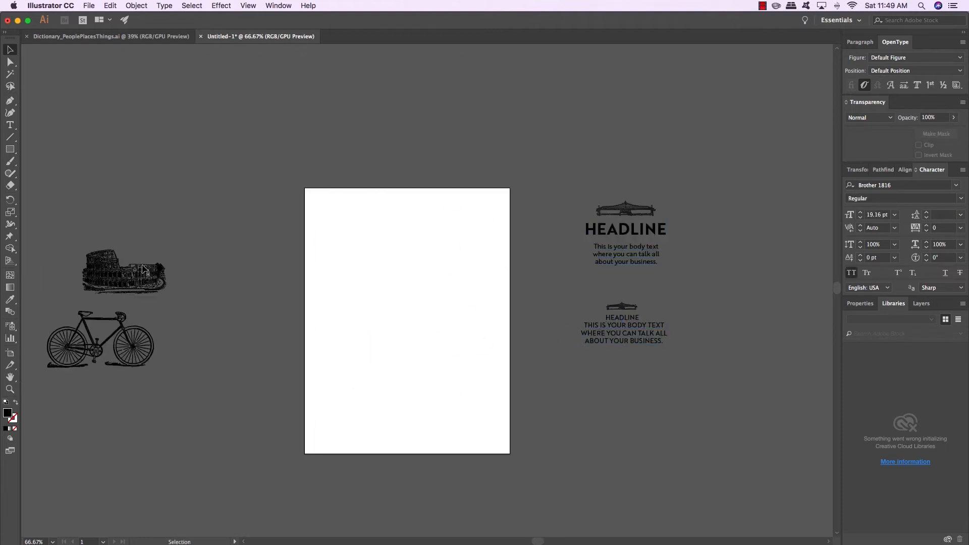
Move the Colosseum onto the blank artboard and place it above the bold HEADLINE
{"action": "left_click_drag", "start_coordinate": [123, 271], "coordinate": [413, 257]}
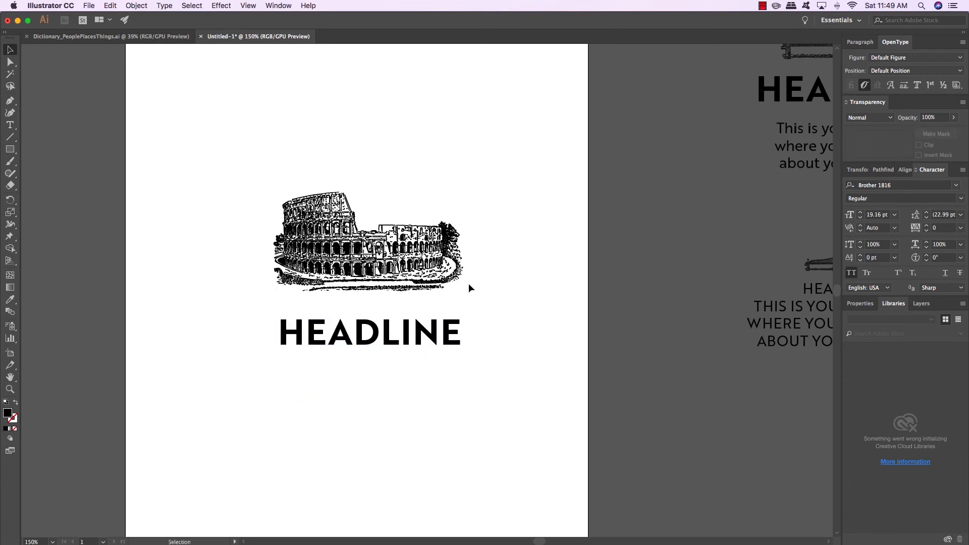
{"action": "left_click_drag", "start_coordinate": [196, 131], "coordinate": [544, 439]}
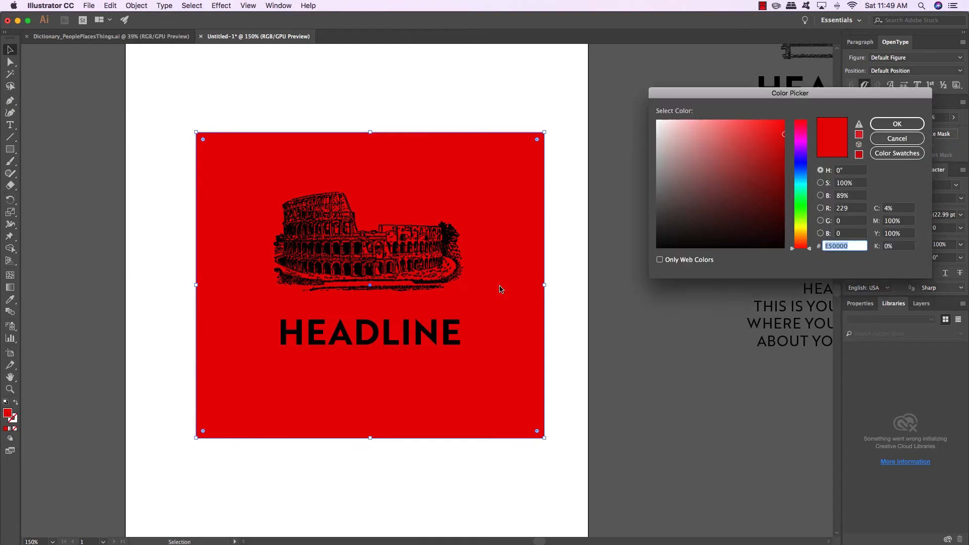
Confirm the dark red fill and stretch the background rectangle across the artboard
{"action": "left_click", "coordinate": [896, 123]}
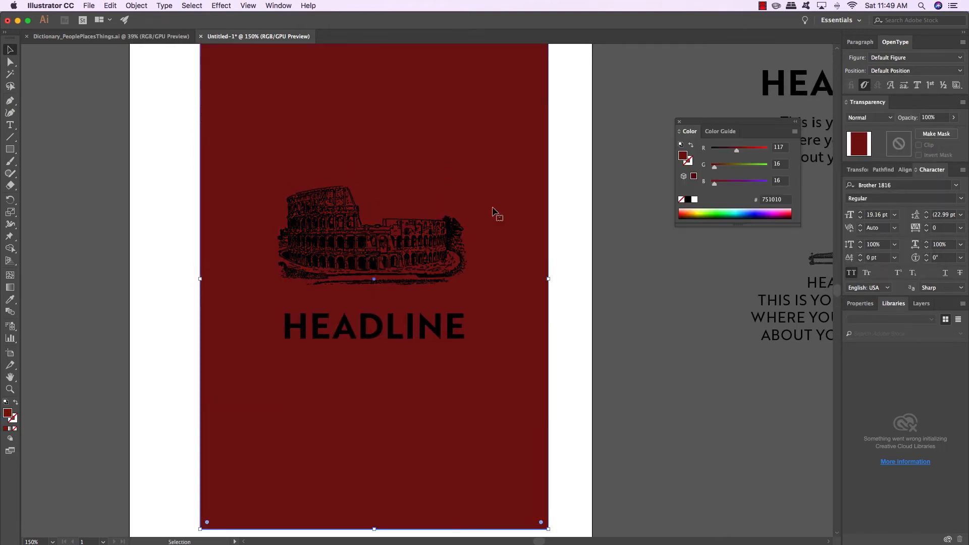
{"action": "left_click_drag", "start_coordinate": [547, 278], "coordinate": [596, 279]}
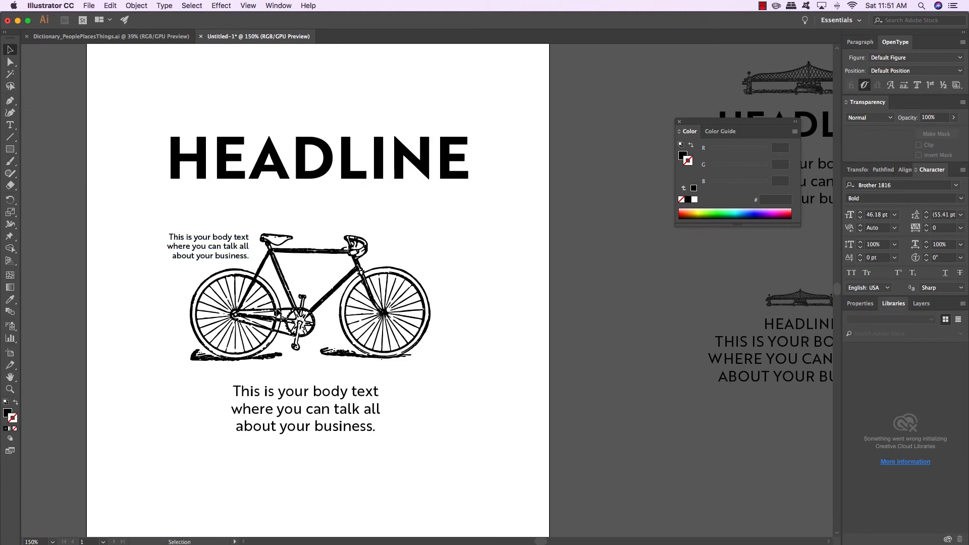
Select the small body text beside the bicycle to nudge it left
{"action": "left_click", "coordinate": [208, 247]}
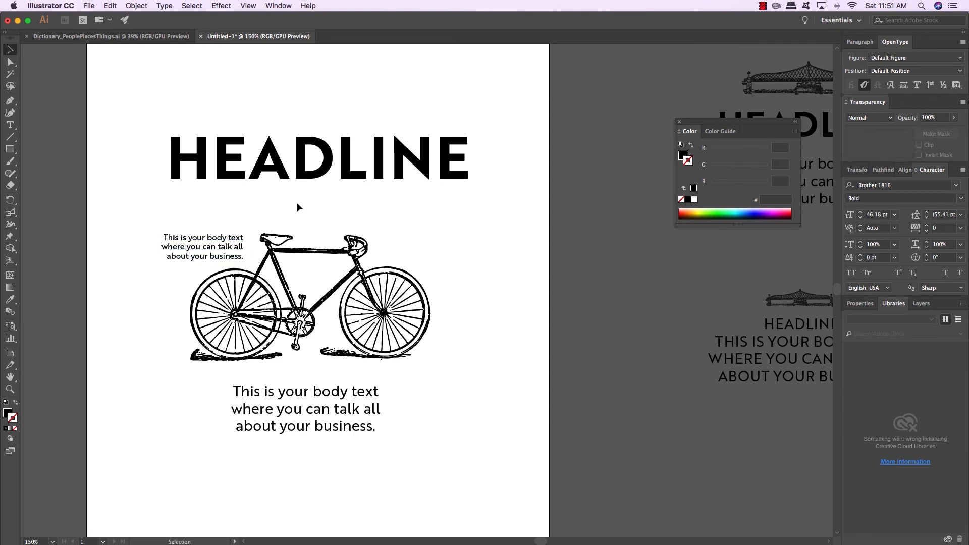
{"action": "mouse_move", "coordinate": [210, 235]}
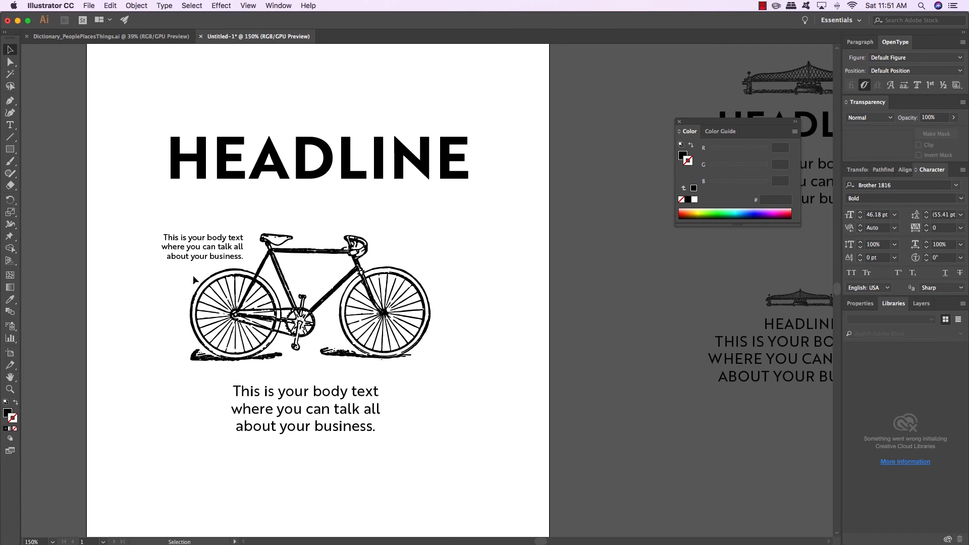
{"action": "mouse_move", "coordinate": [290, 399]}
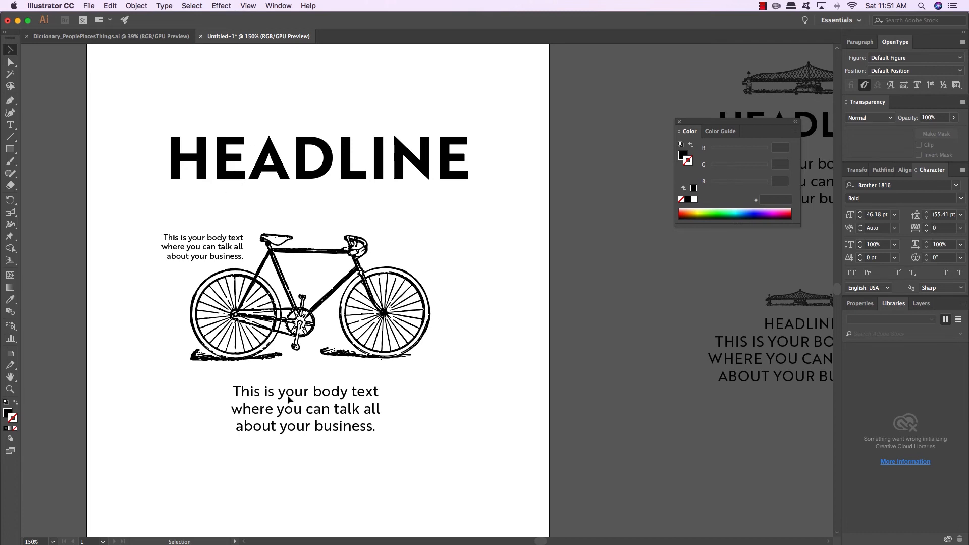